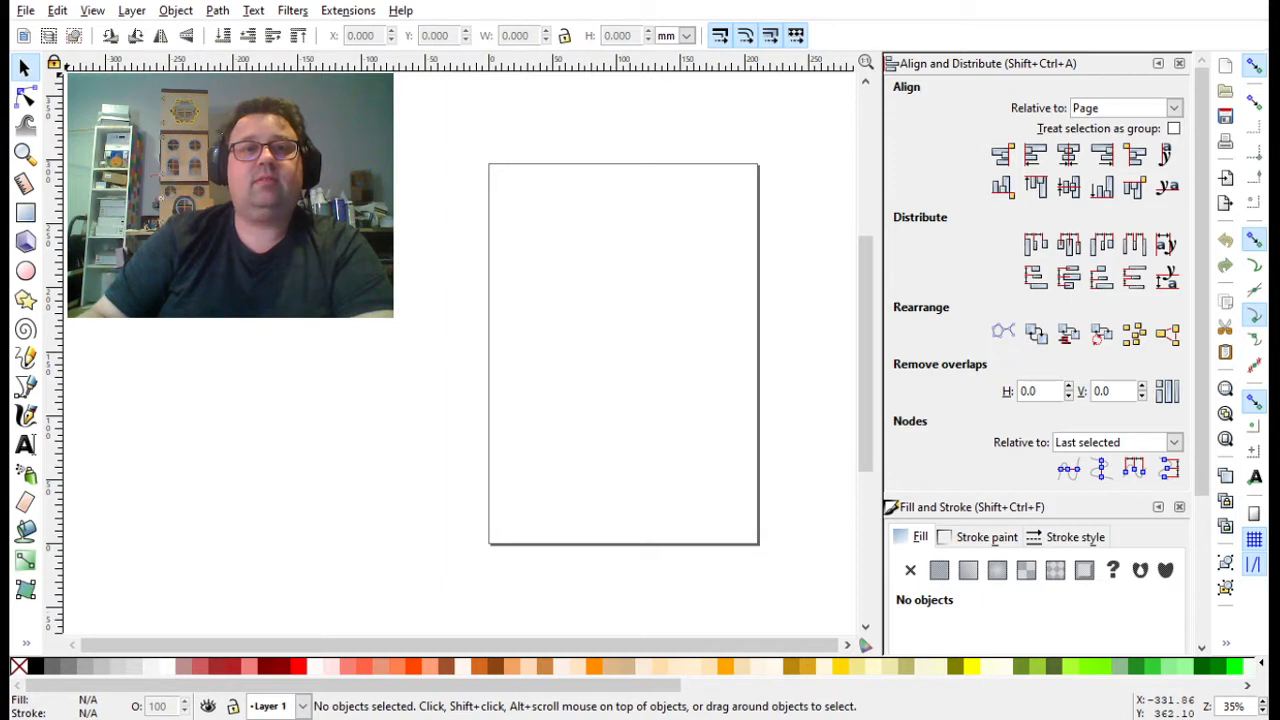
{"action": "mouse_move", "coordinate": [565, 280]}
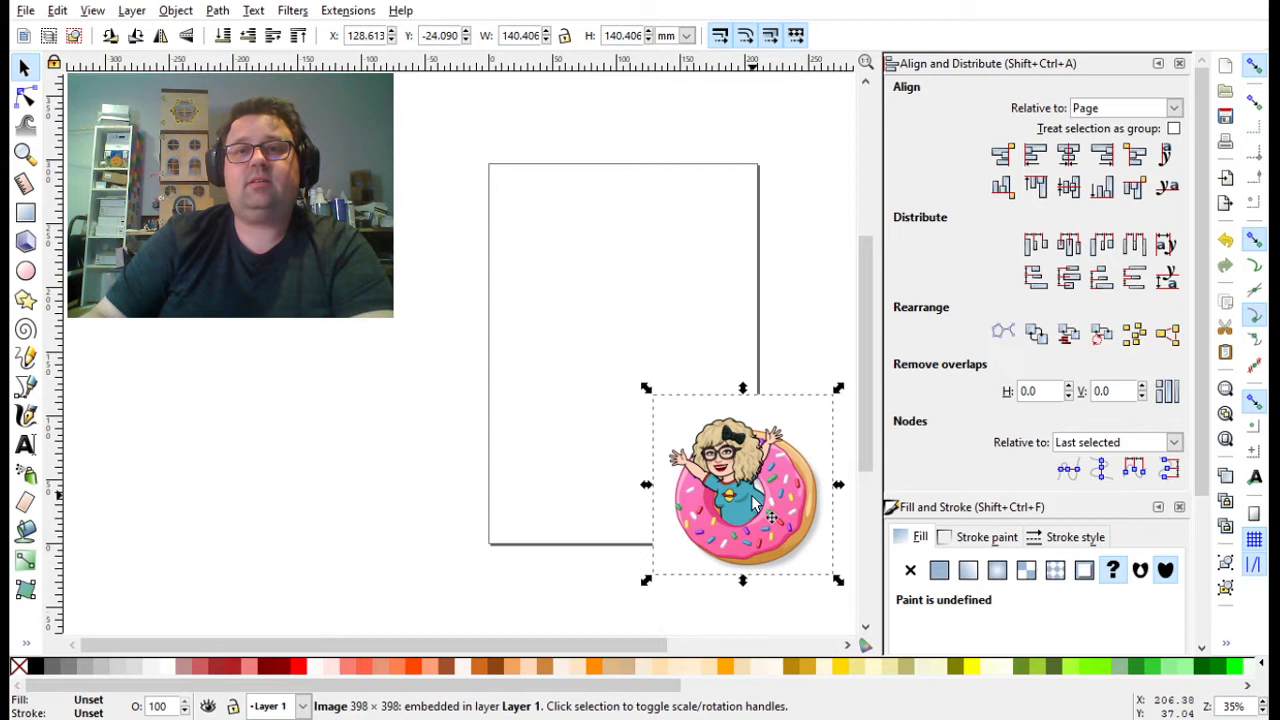
Step: Drag the donut bitmoji image onto the page and nudge it toward the top centre
{"action": "left_click_drag", "start_coordinate": [742, 488], "coordinate": [635, 315]}
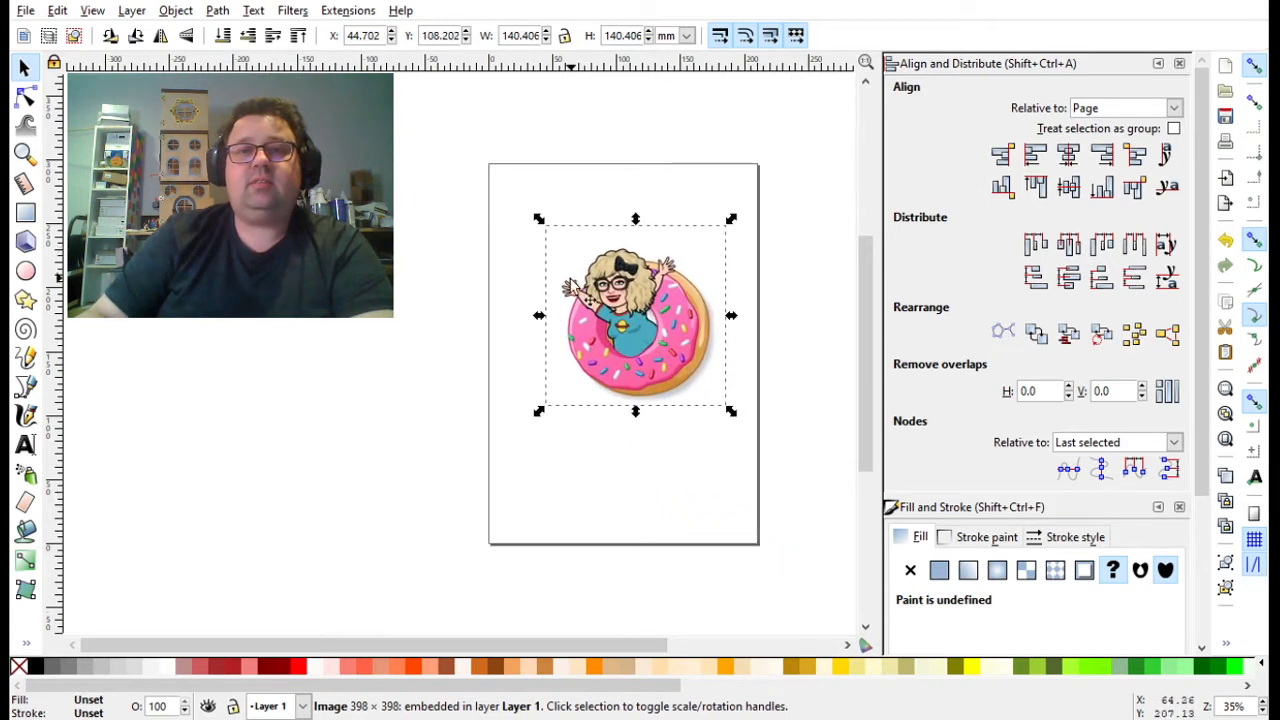
{"action": "mouse_move", "coordinate": [670, 343]}
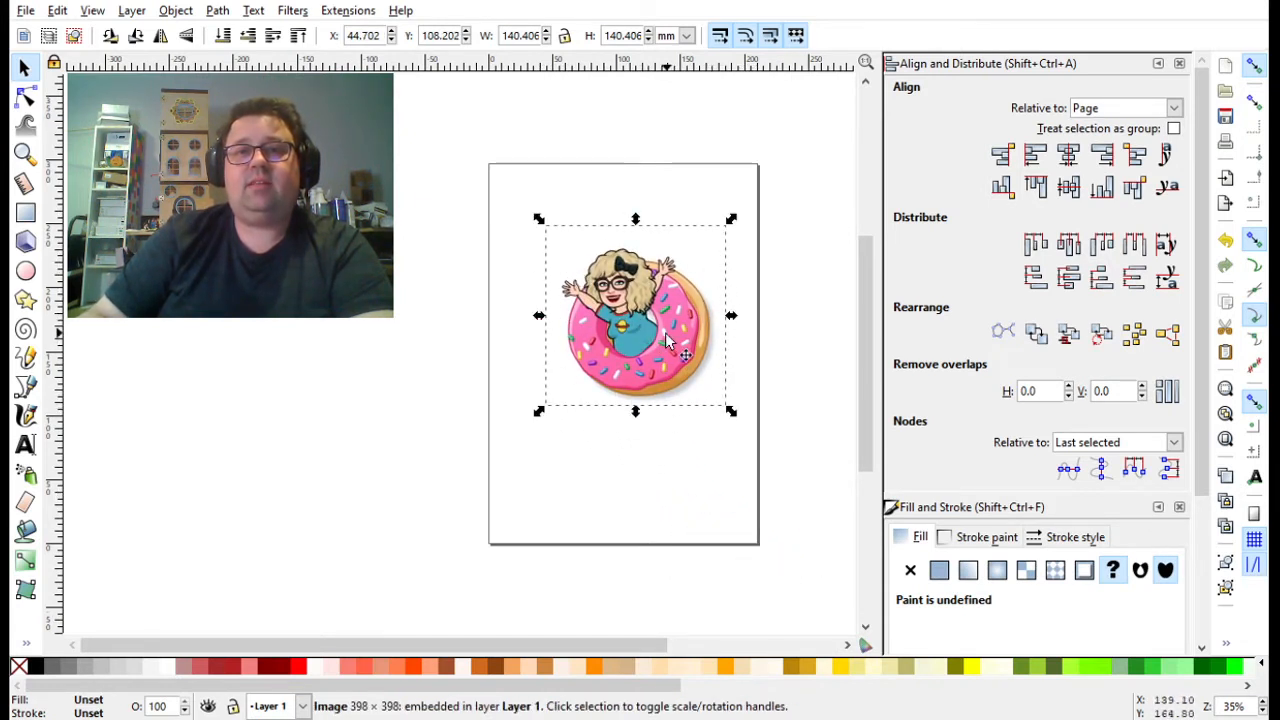
{"action": "left_click_drag", "start_coordinate": [667, 340], "coordinate": [630, 315]}
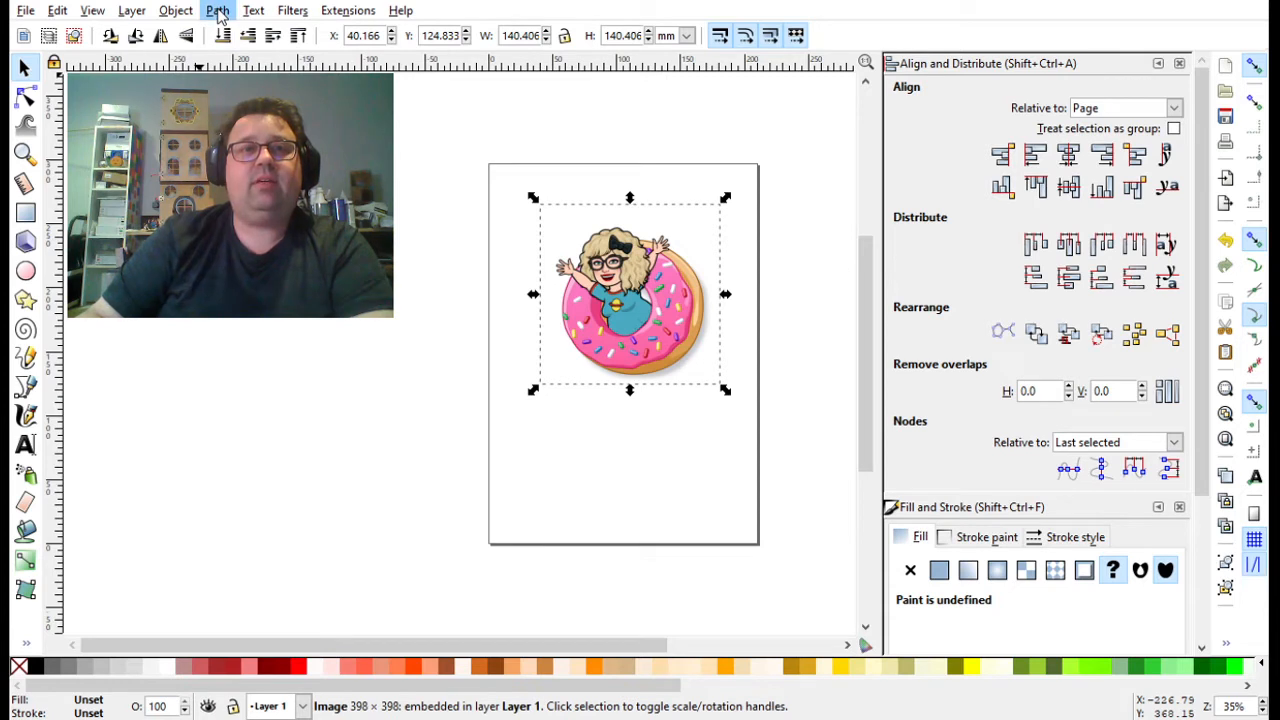
Step: Trace the donut image with the multiple-colours scan mode and live preview enabled
{"action": "left_click", "coordinate": [217, 10]}
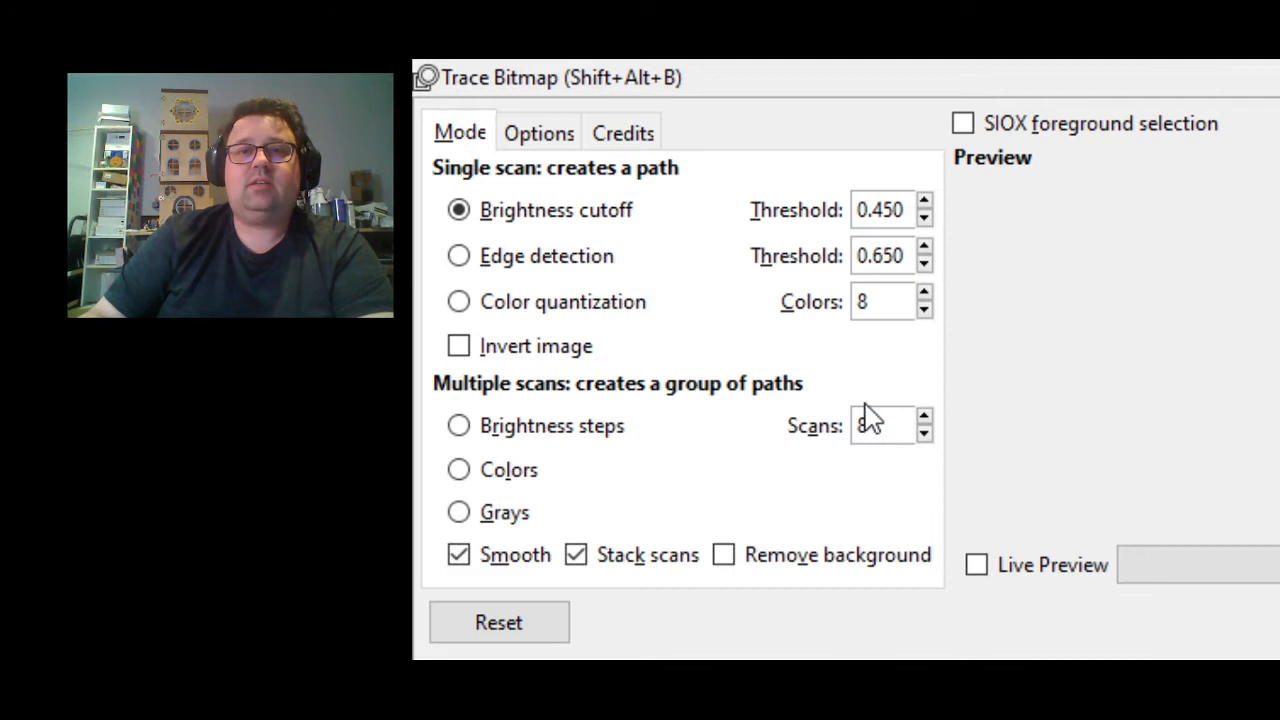
{"action": "left_click", "coordinate": [458, 469]}
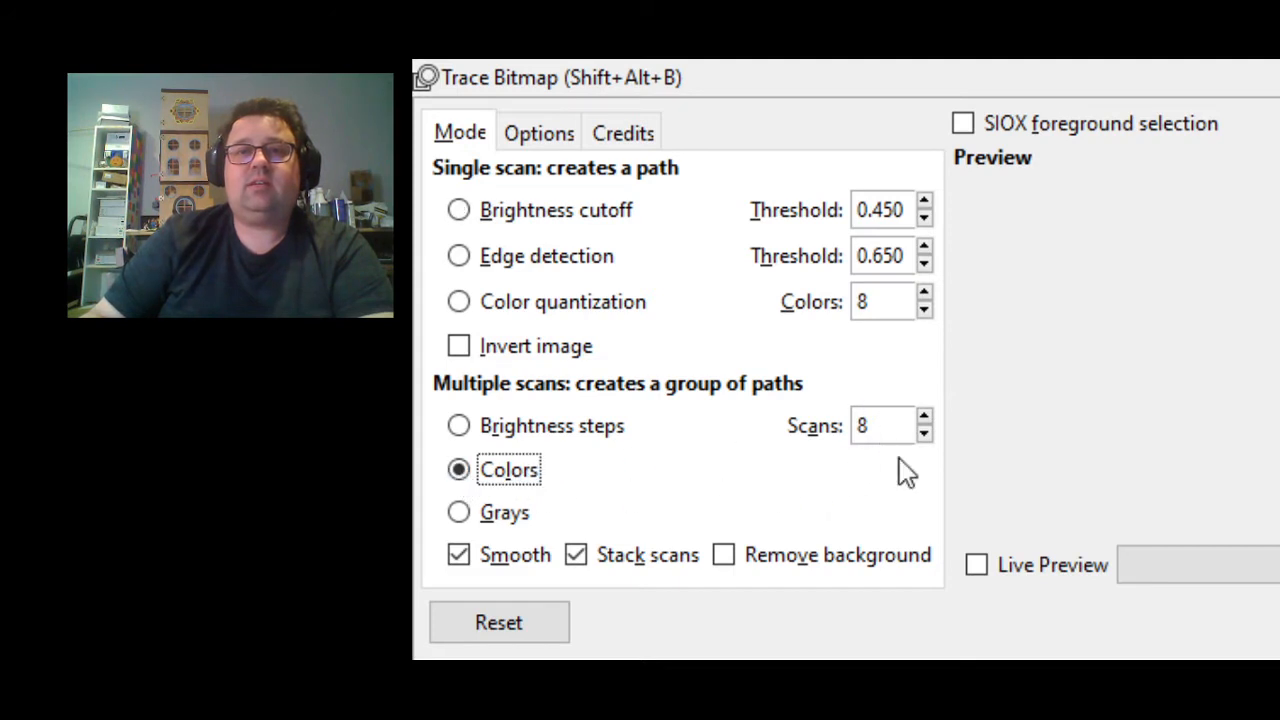
{"action": "left_click", "coordinate": [976, 564]}
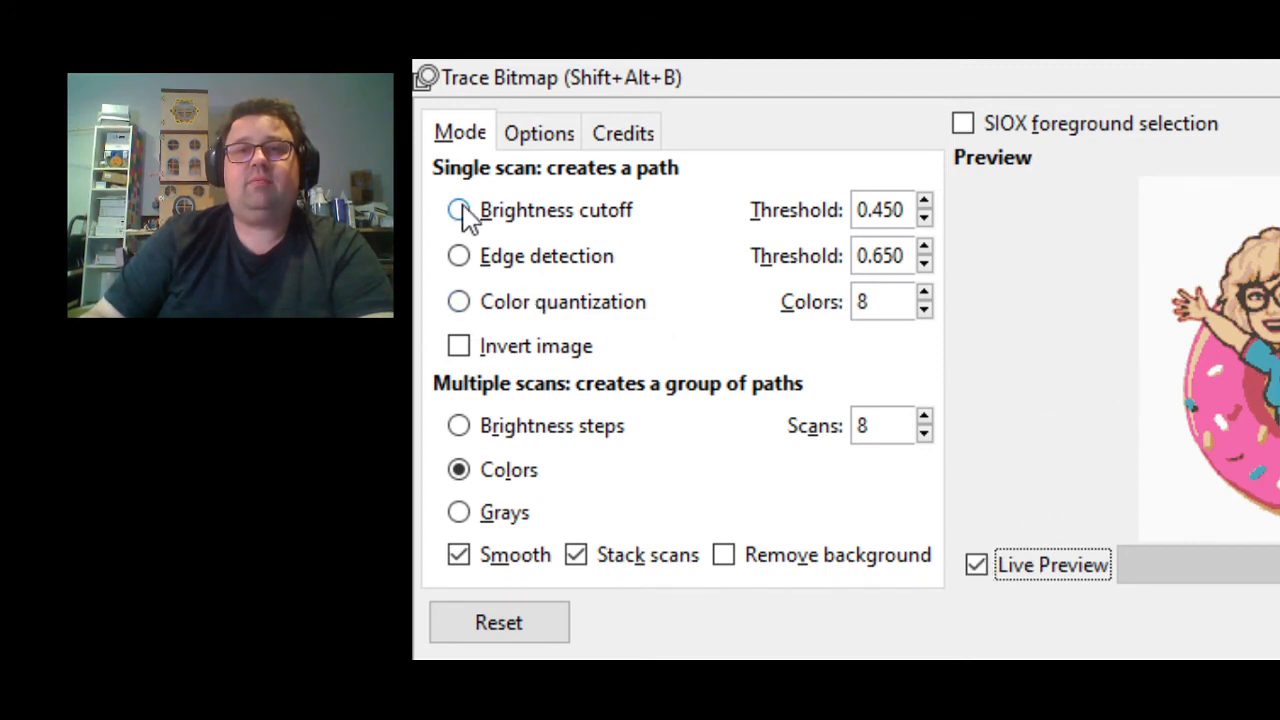
{"action": "mouse_move", "coordinate": [540, 218]}
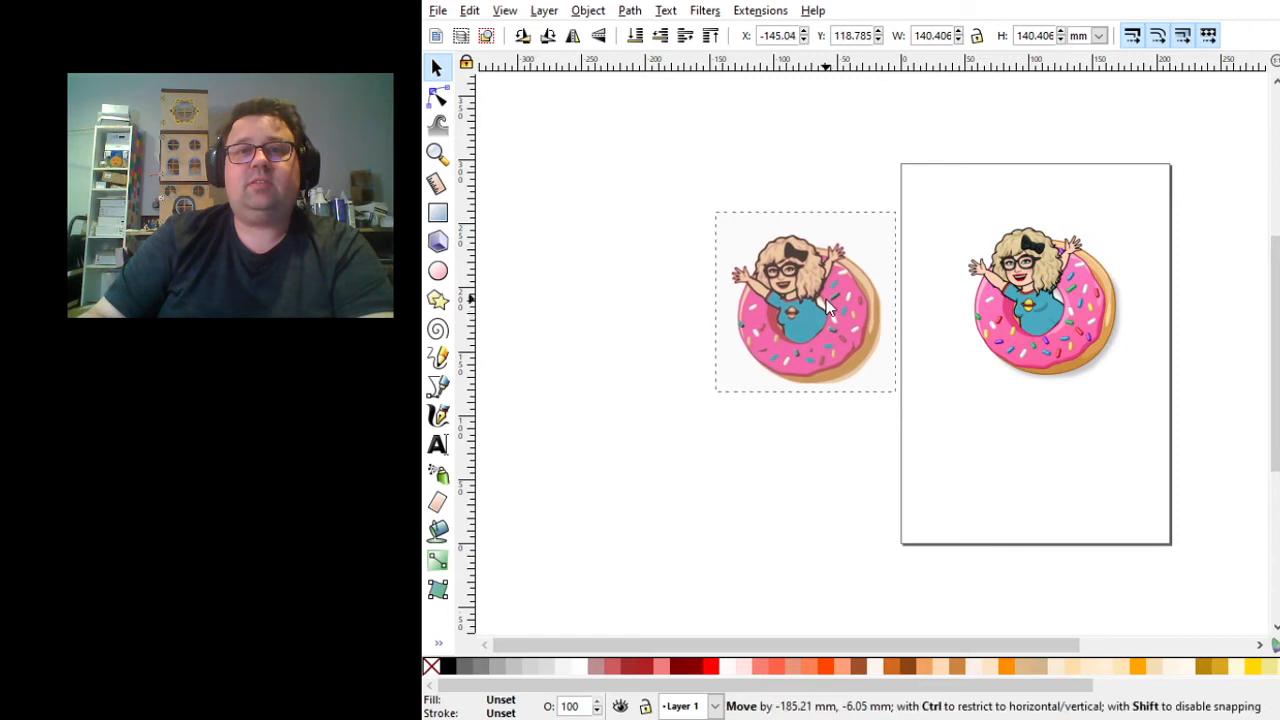
Step: Move the image copy onto the page, then pull the tan colour layer away from the traced group
{"action": "left_click", "coordinate": [805, 300]}
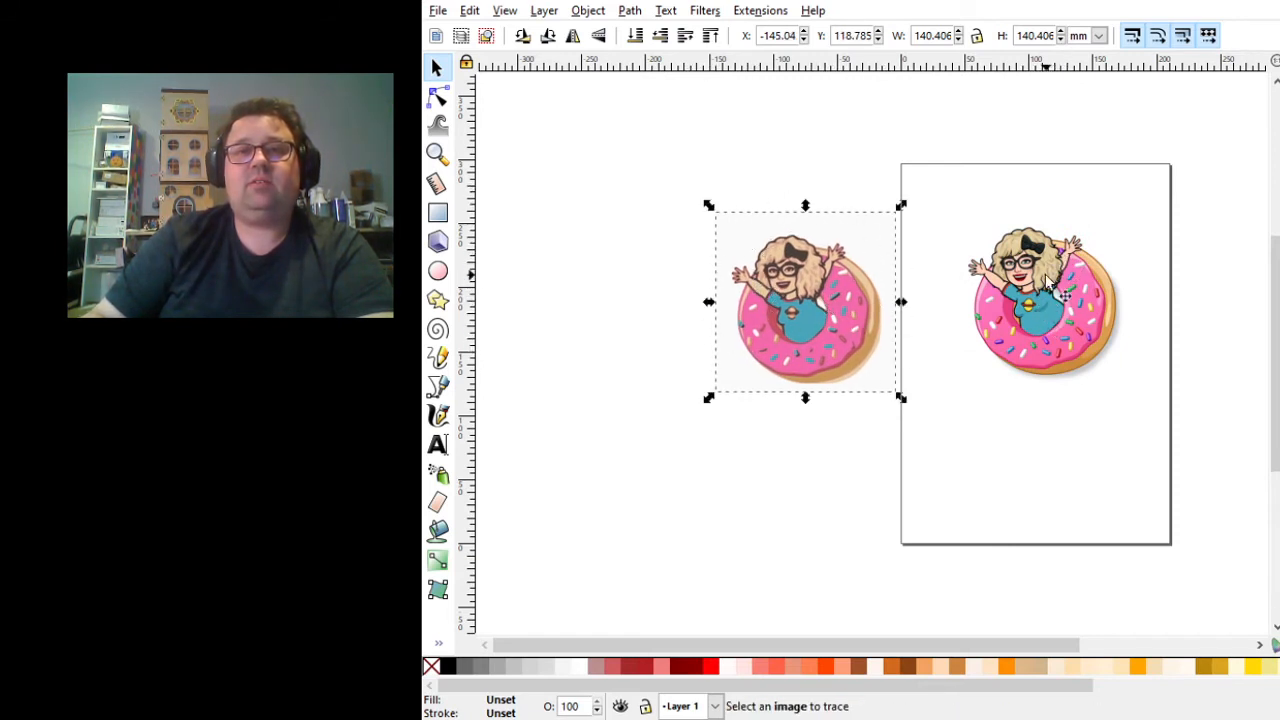
{"action": "left_click_drag", "start_coordinate": [1045, 300], "coordinate": [1185, 260]}
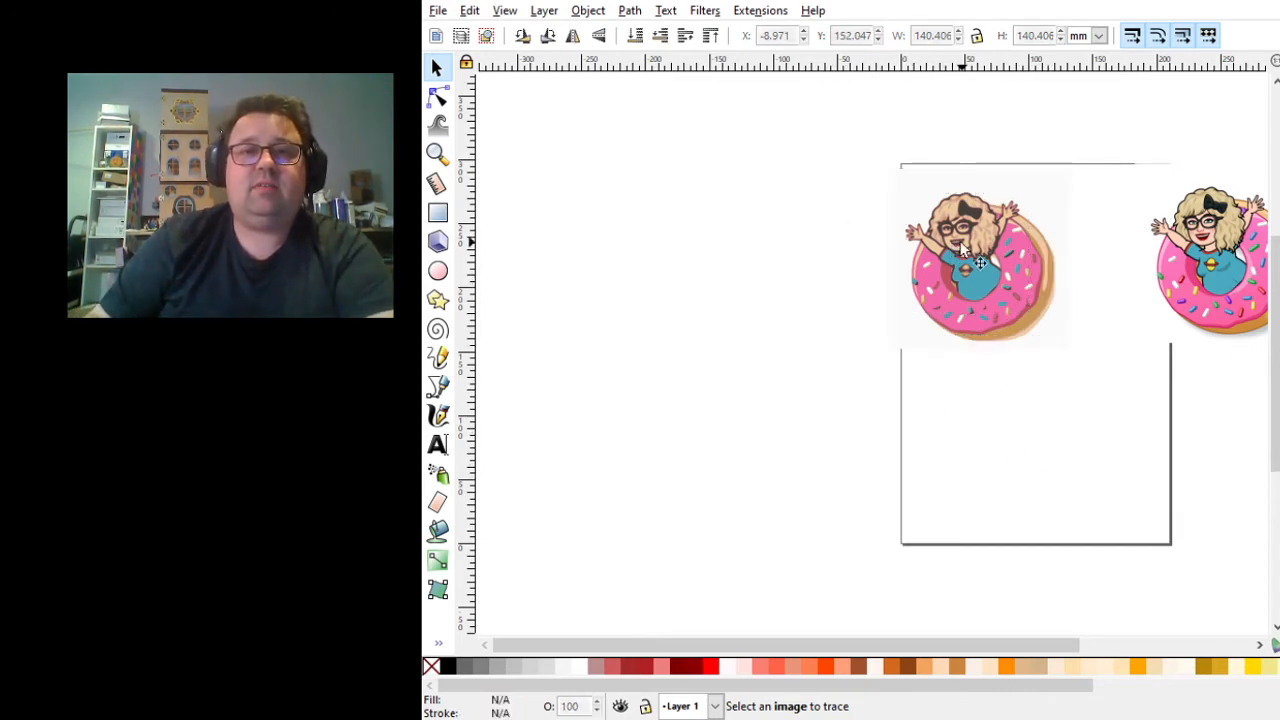
{"action": "left_click", "coordinate": [980, 262]}
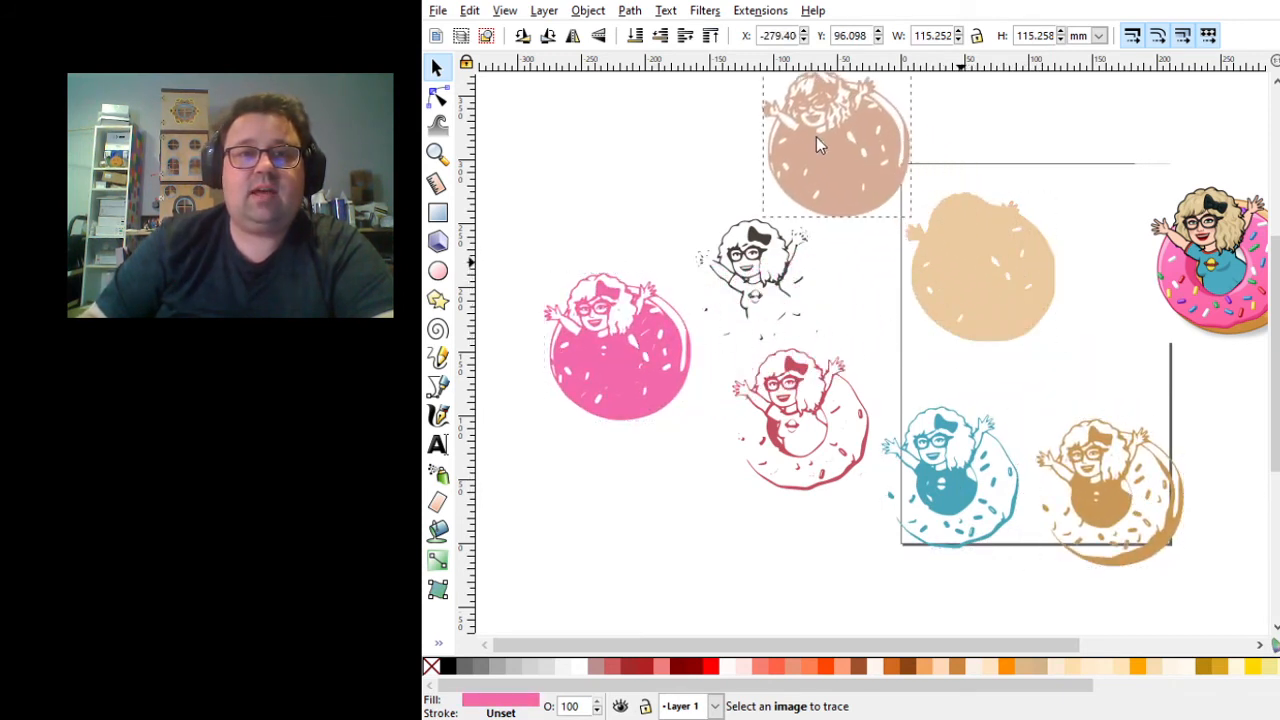
{"action": "left_click_drag", "start_coordinate": [838, 145], "coordinate": [1025, 258]}
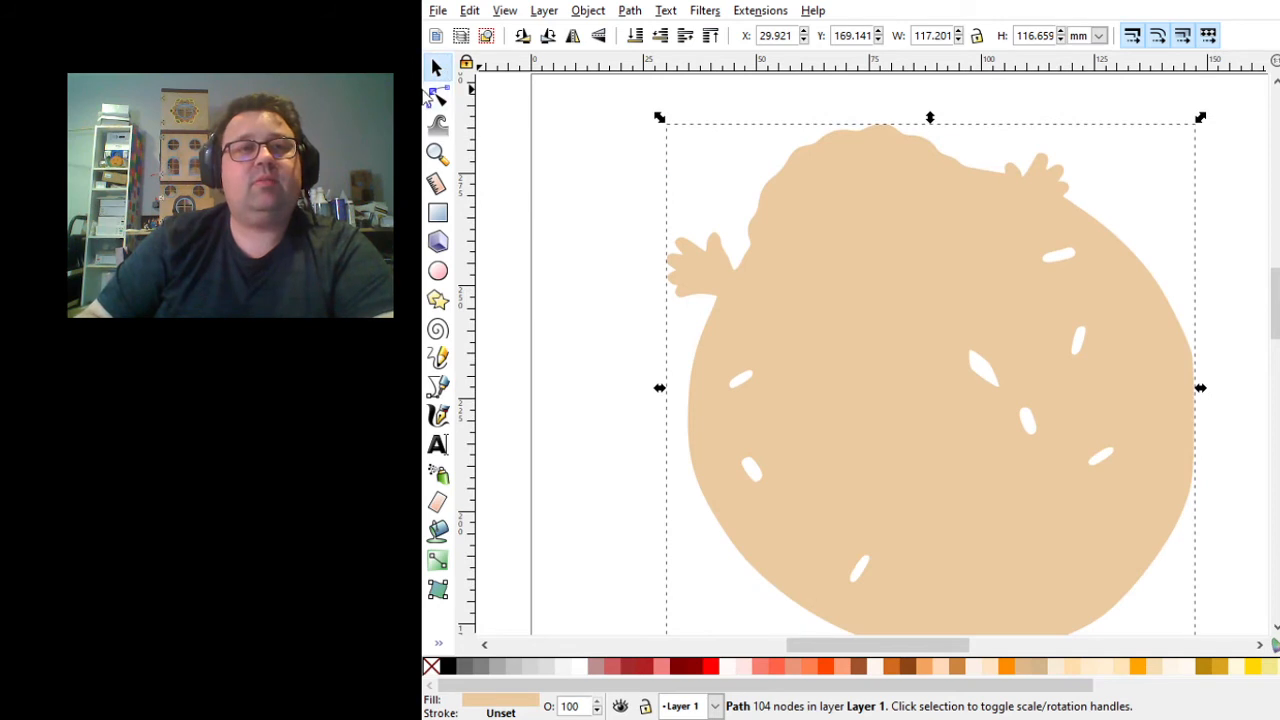
Step: Select the sprinkle-hole nodes in the tan silhouette with the Node tool and give it a red outline
{"action": "left_click", "coordinate": [437, 95]}
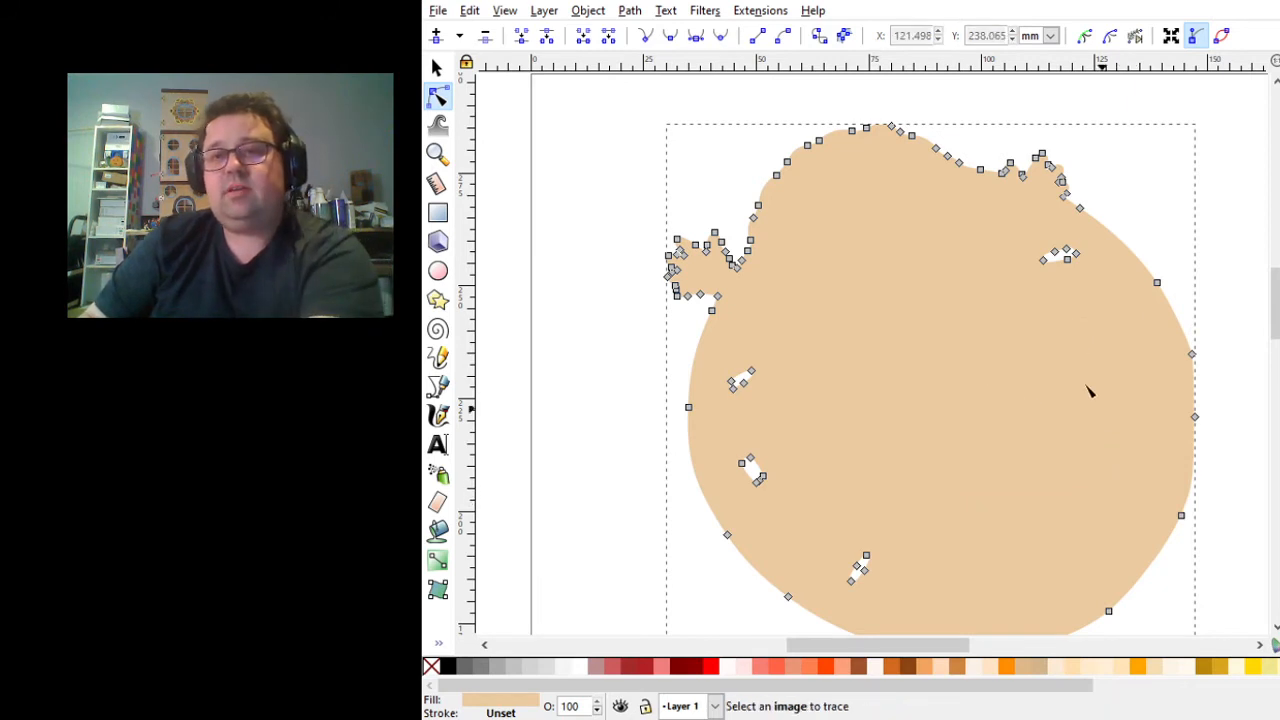
{"action": "left_click_drag", "start_coordinate": [735, 375], "coordinate": [812, 430]}
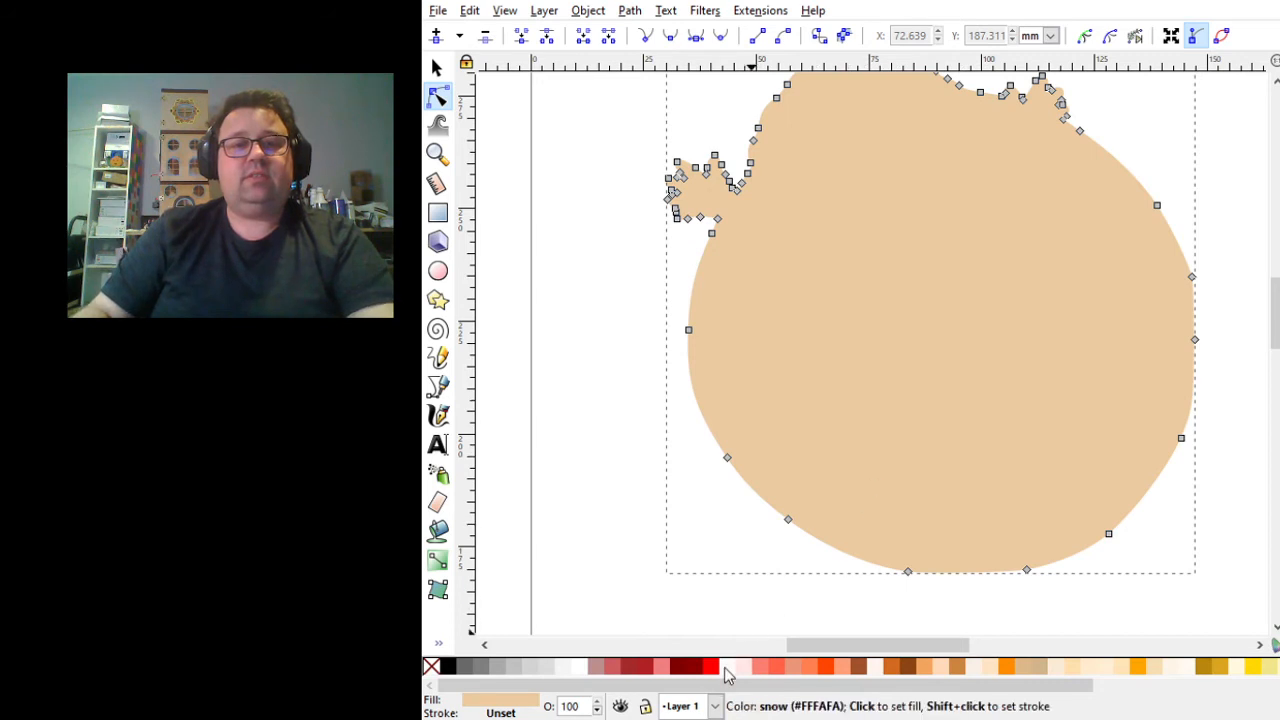
{"action": "left_click", "coordinate": [710, 666]}
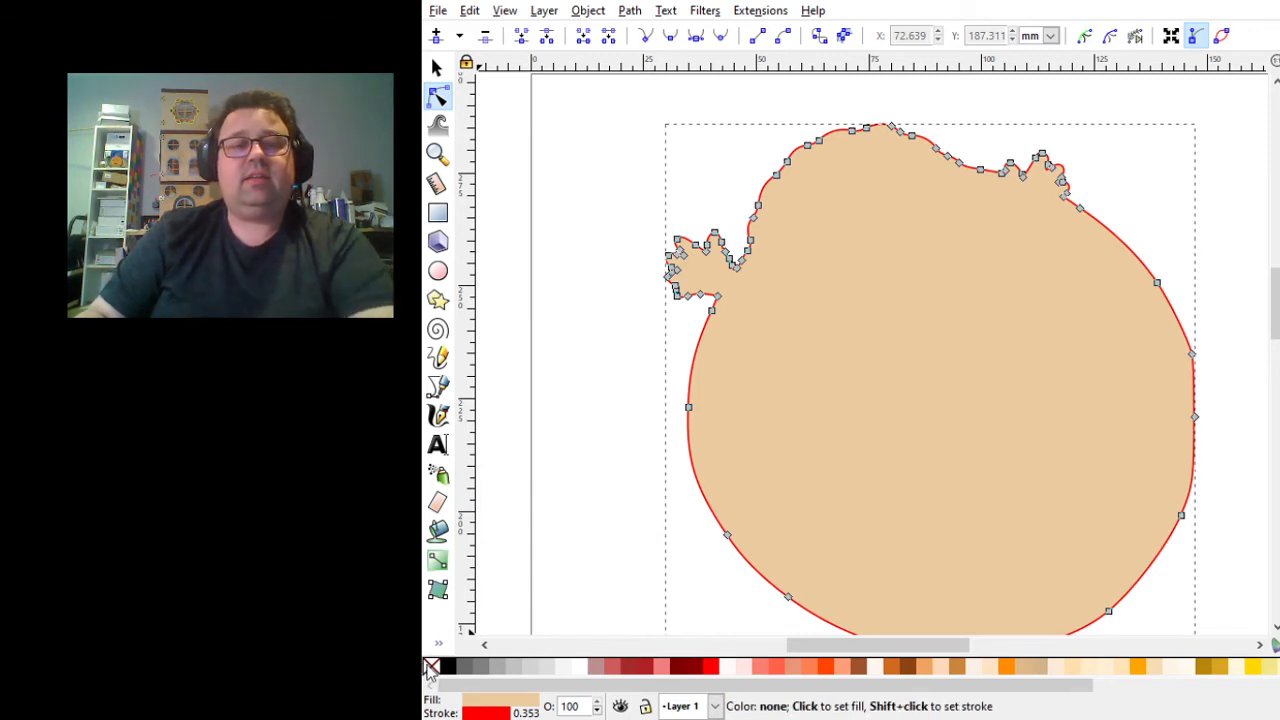
Step: Remove the silhouette's fill so only the red outline remains, then return to the Select tool
{"action": "left_click", "coordinate": [431, 667]}
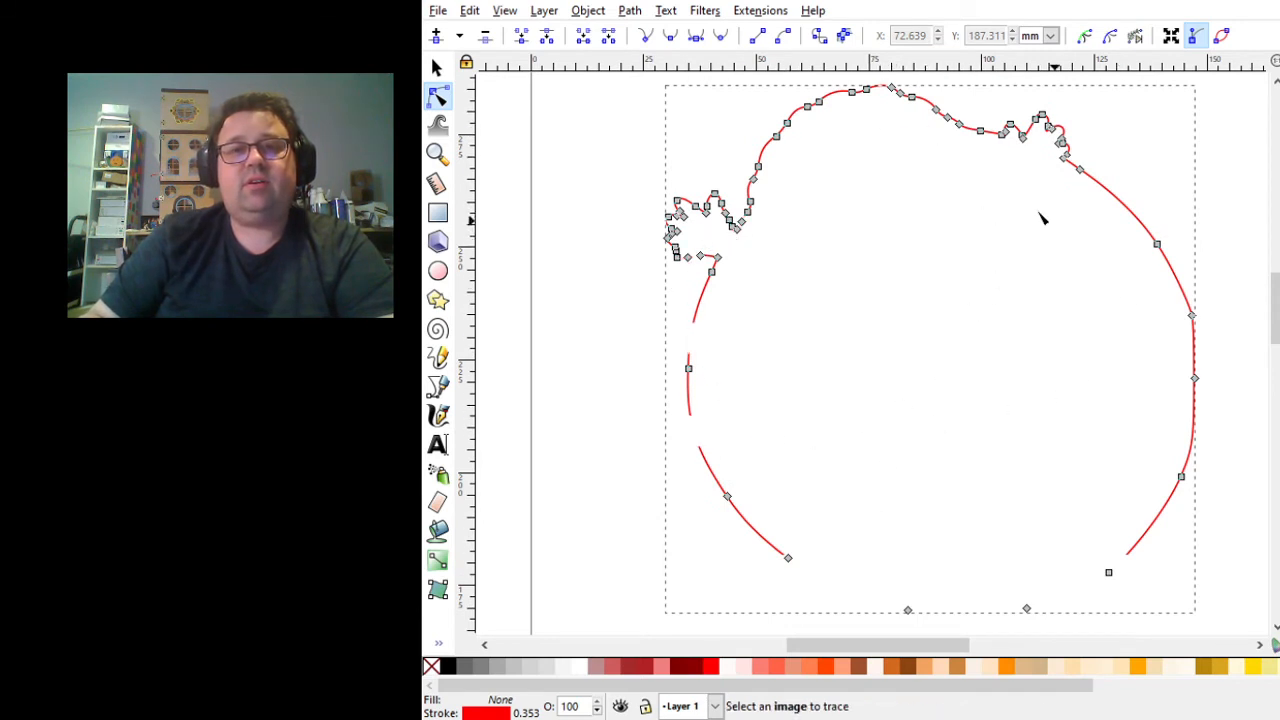
{"action": "mouse_move", "coordinate": [907, 325]}
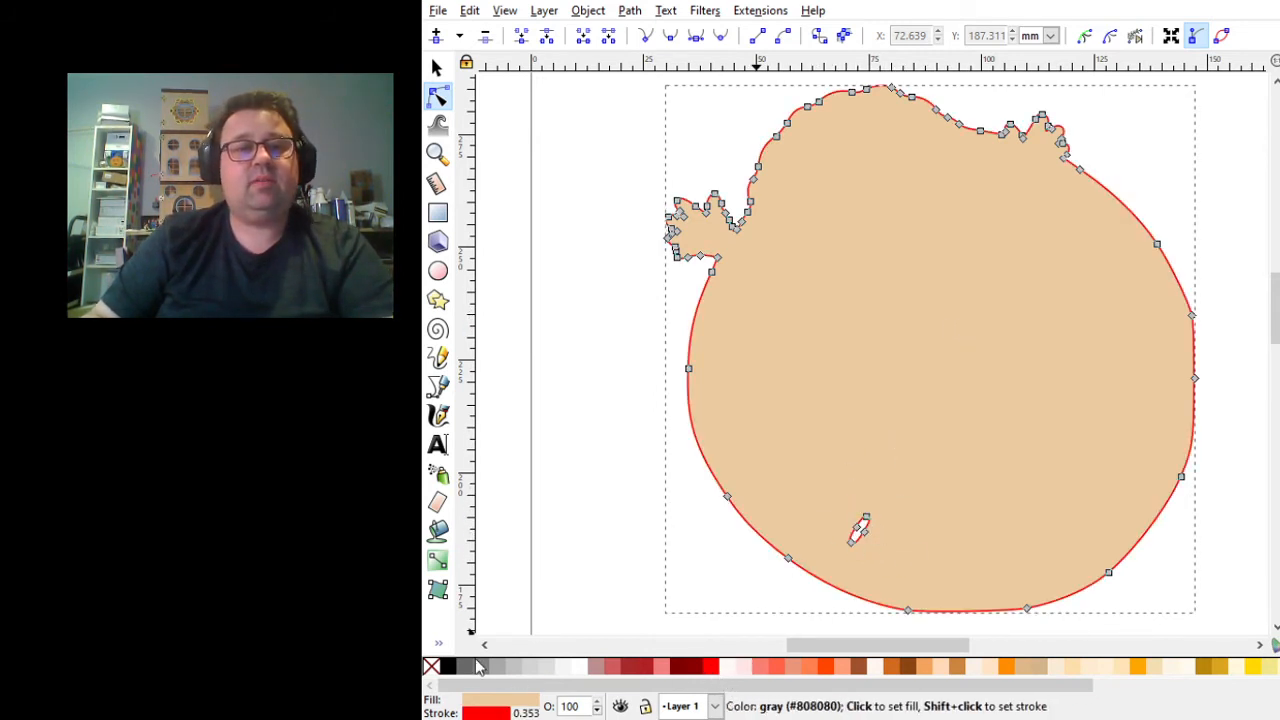
{"action": "left_click", "coordinate": [432, 667]}
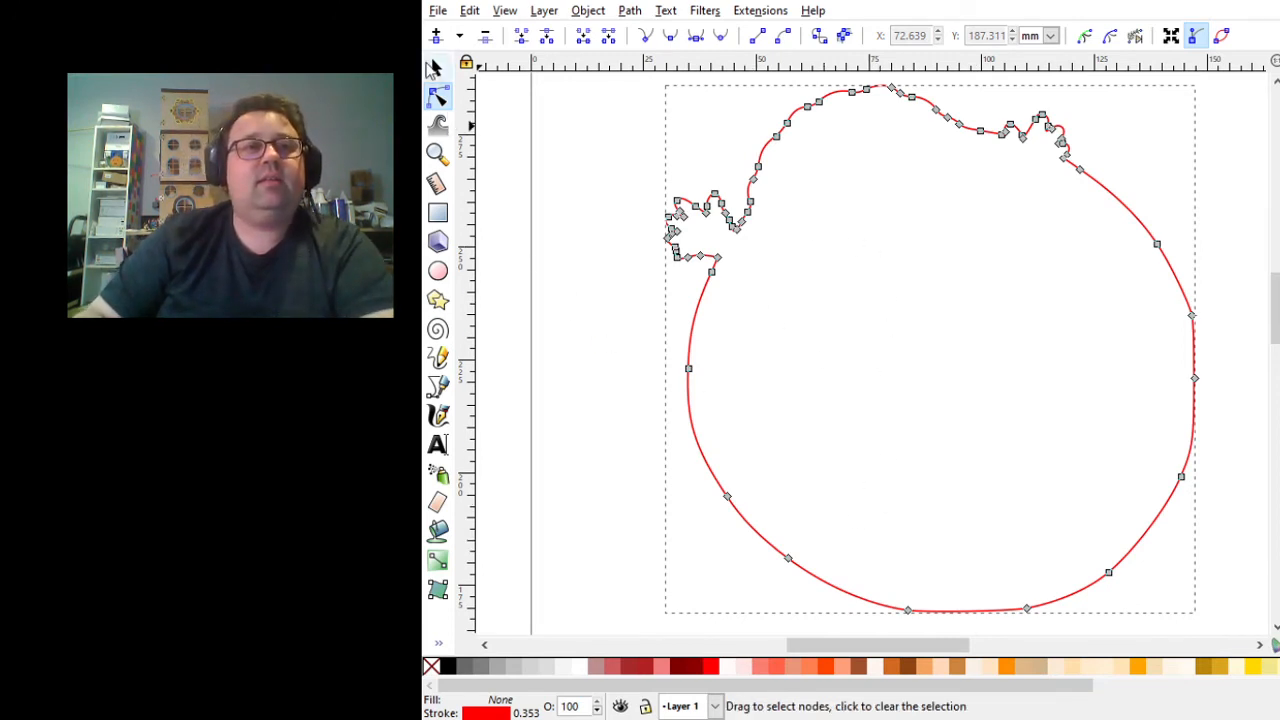
{"action": "left_click", "coordinate": [437, 67]}
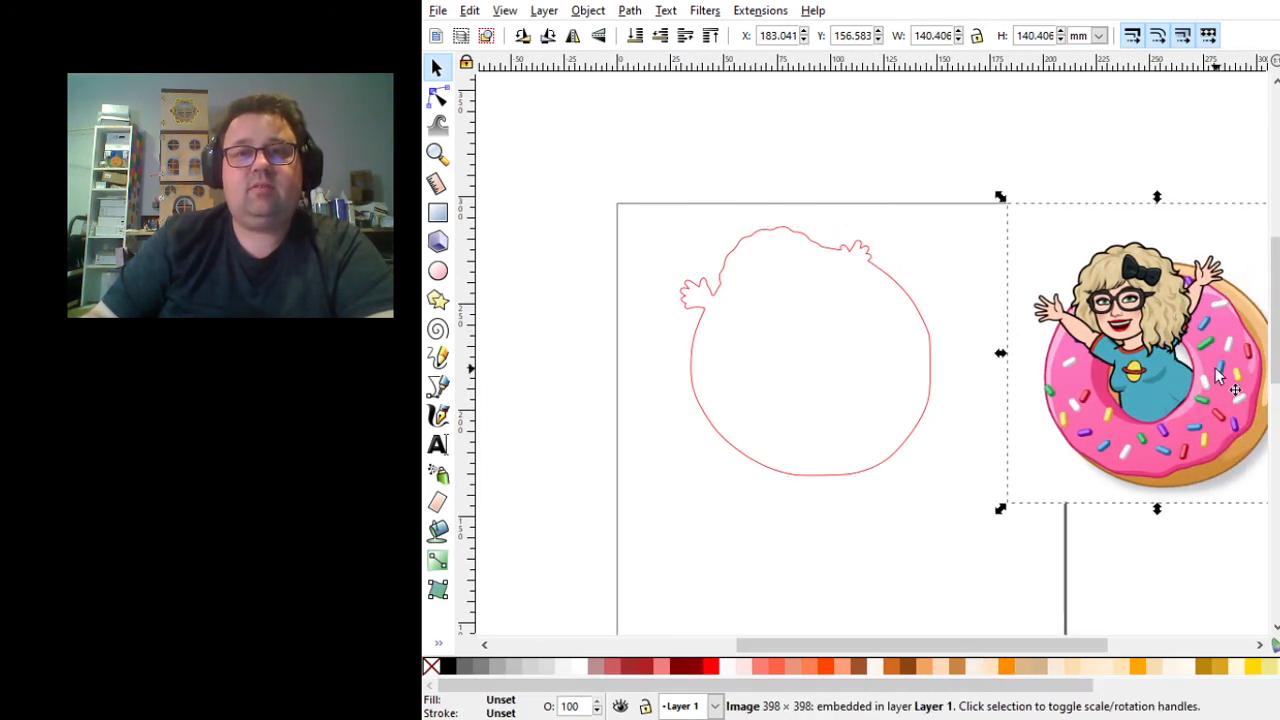
Step: Place the donut image over the red outline and save the design
{"action": "left_click_drag", "start_coordinate": [1155, 350], "coordinate": [800, 340]}
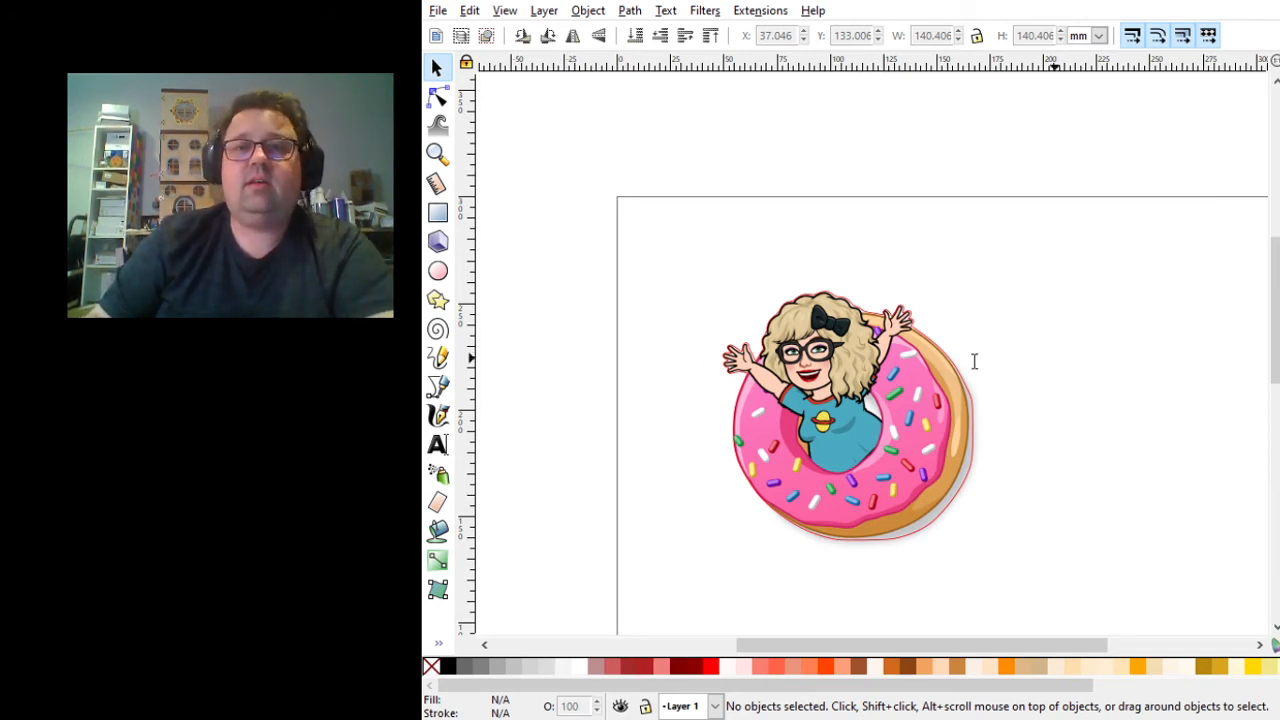
{"action": "key", "text": "ctrl+s"}
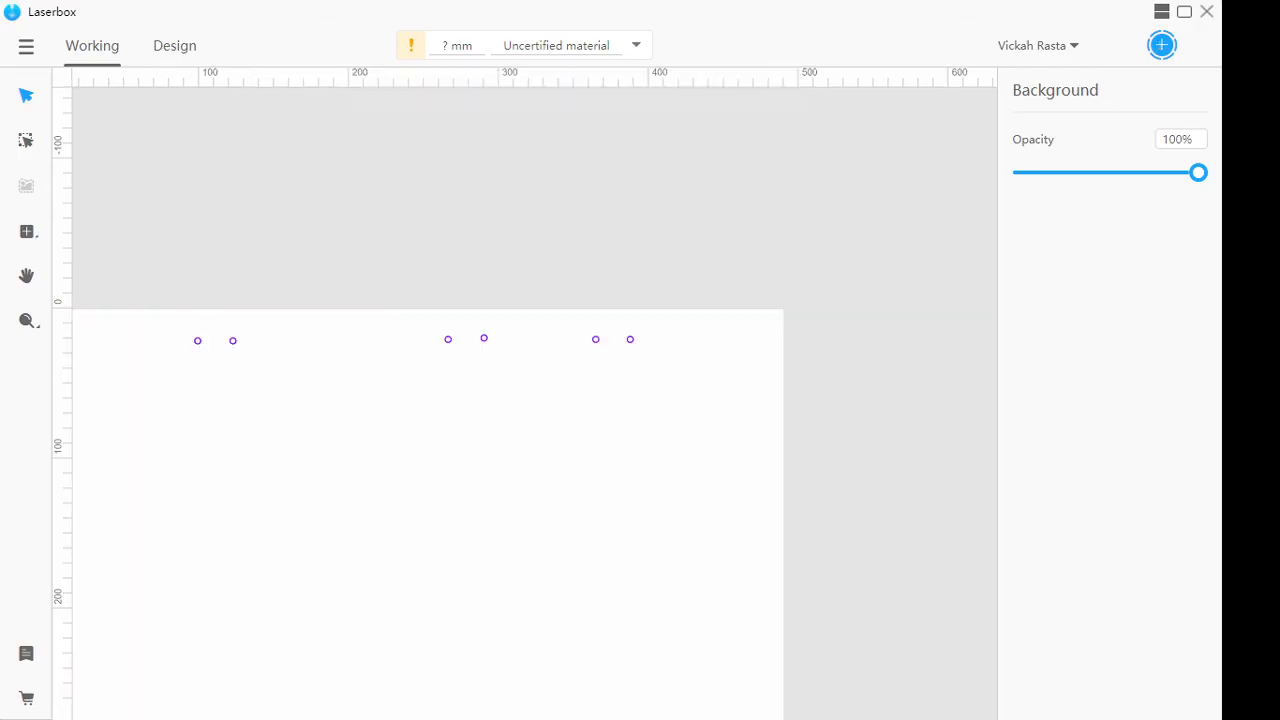
Step: Import the saved donut design through Laserbox's main menu
{"action": "left_click_drag", "start_coordinate": [324, 352], "coordinate": [728, 437]}
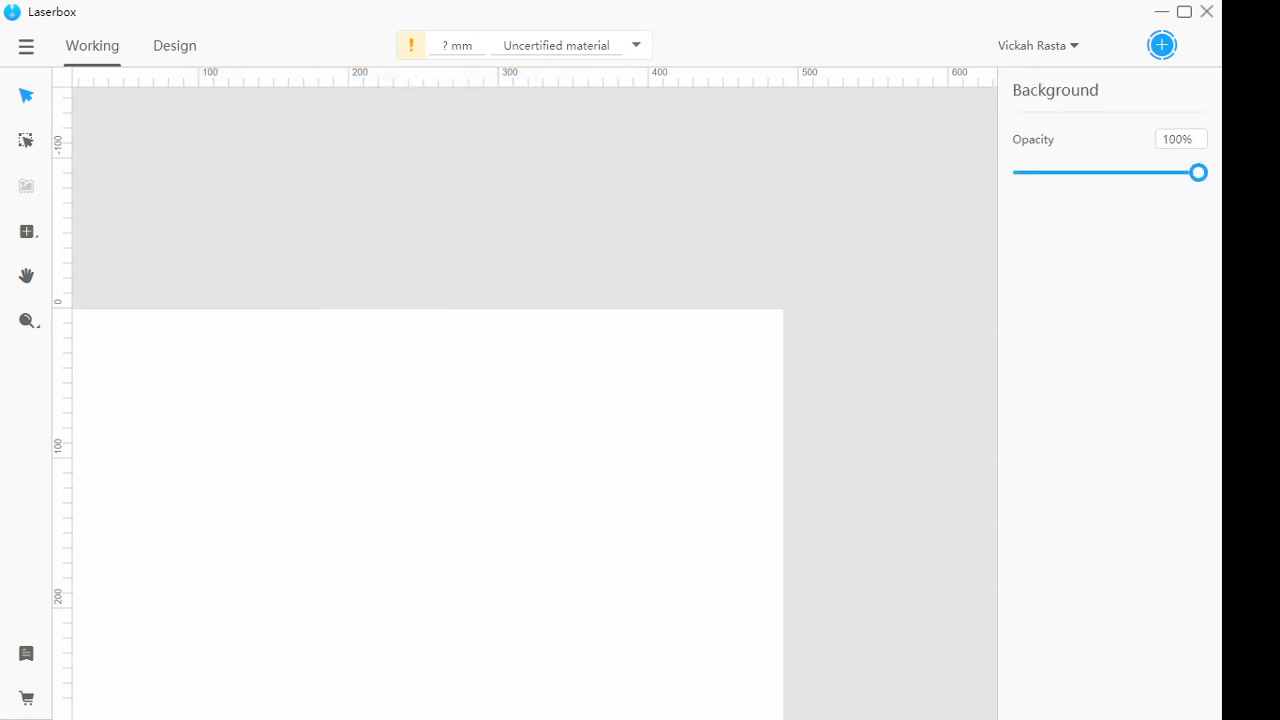
{"action": "left_click", "coordinate": [25, 46]}
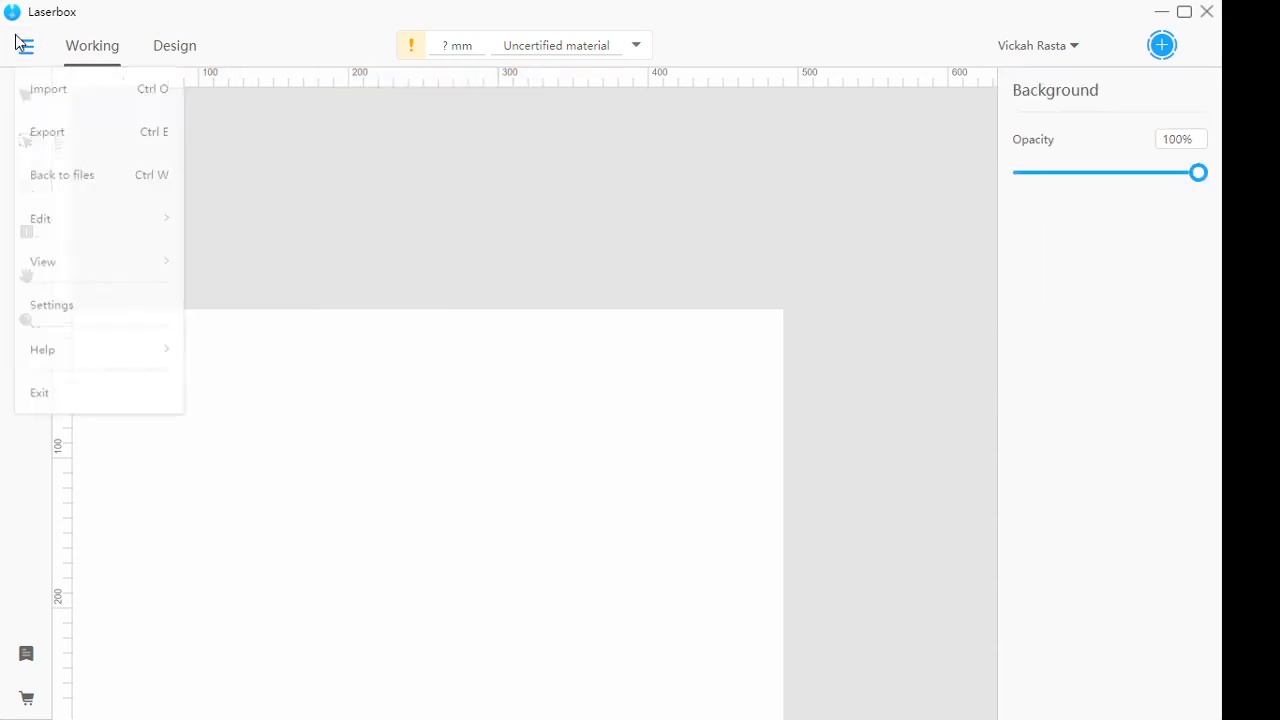
{"action": "left_click", "coordinate": [26, 46]}
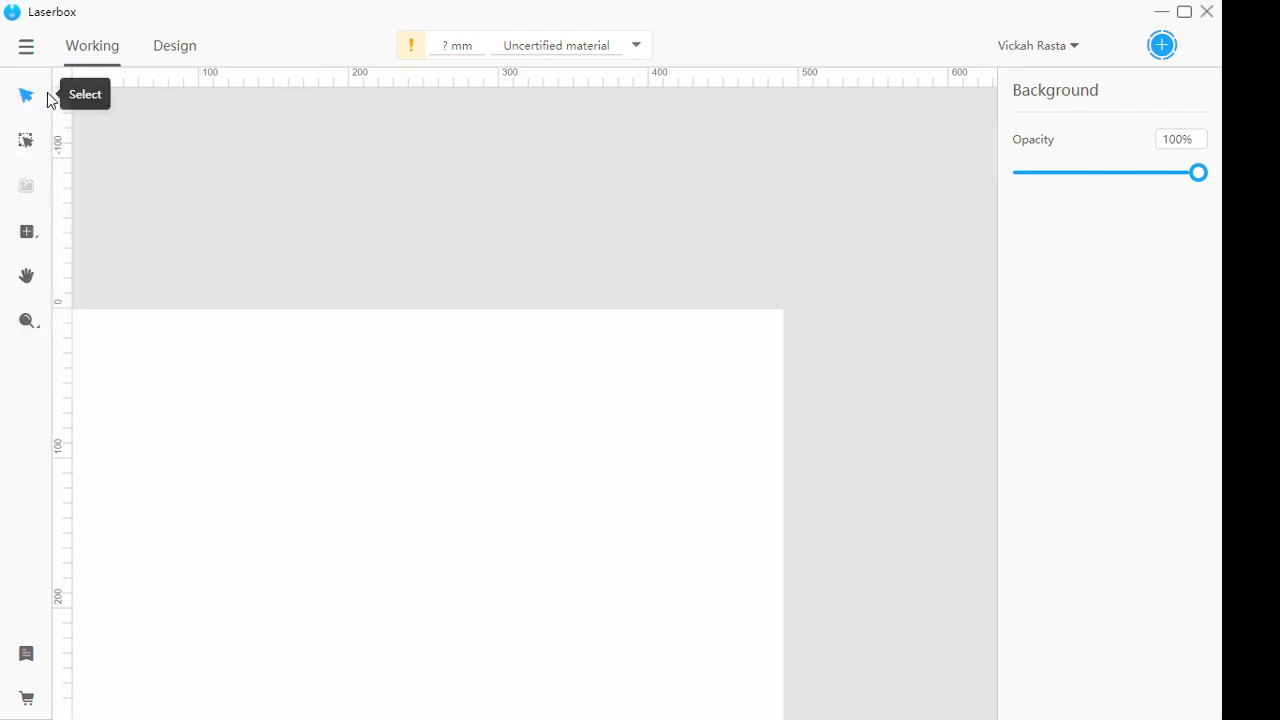
{"action": "mouse_move", "coordinate": [213, 143]}
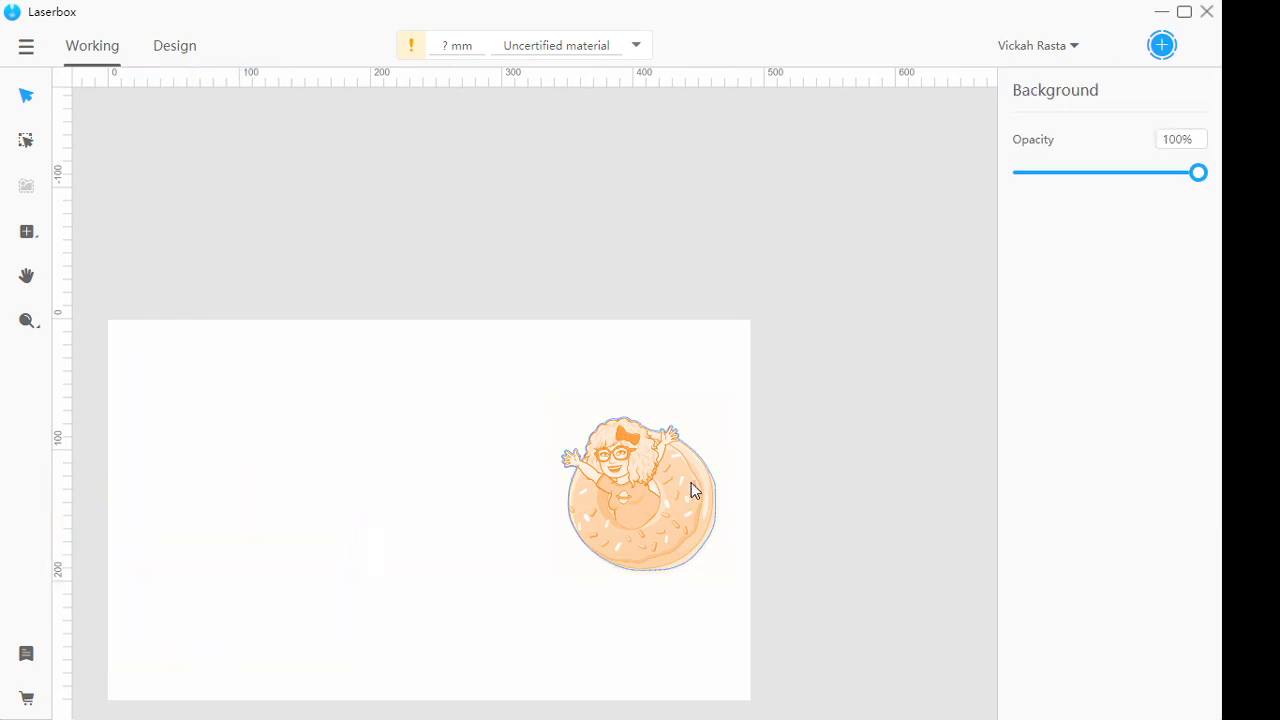
Step: Select the imported donut, check its Design tab size settings, and return to Working
{"action": "left_click", "coordinate": [640, 490]}
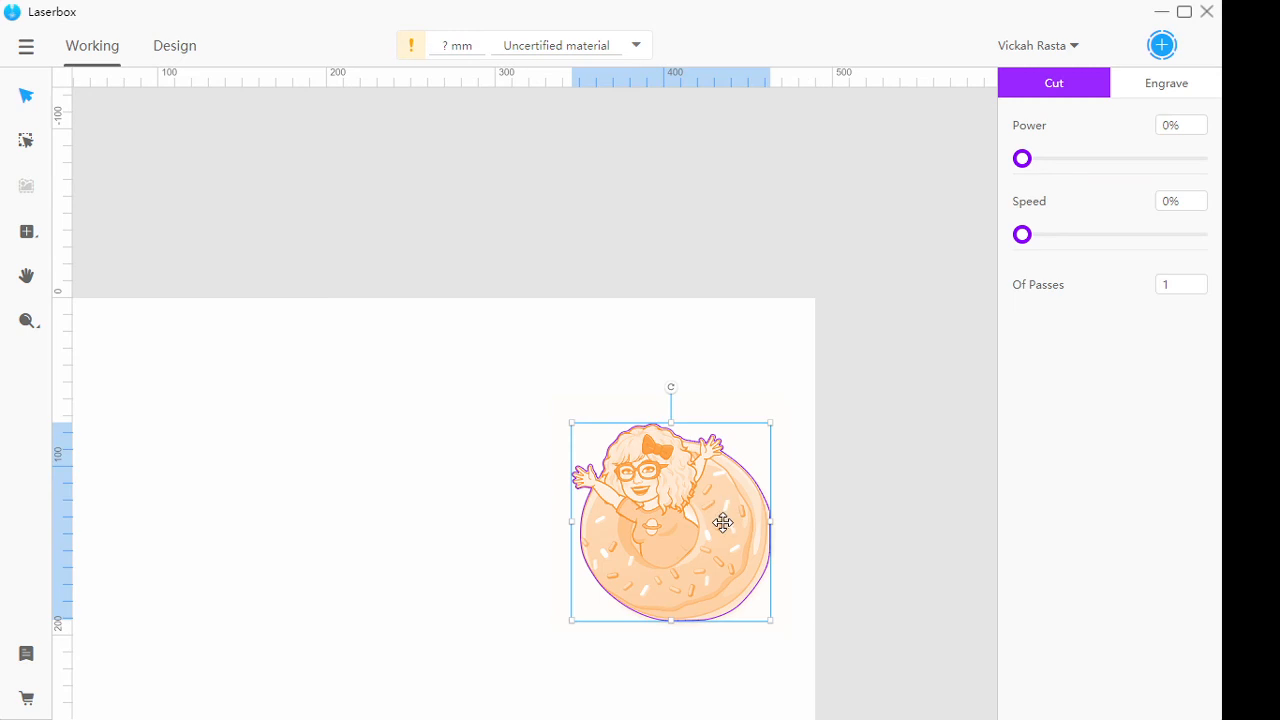
{"action": "left_click", "coordinate": [174, 45]}
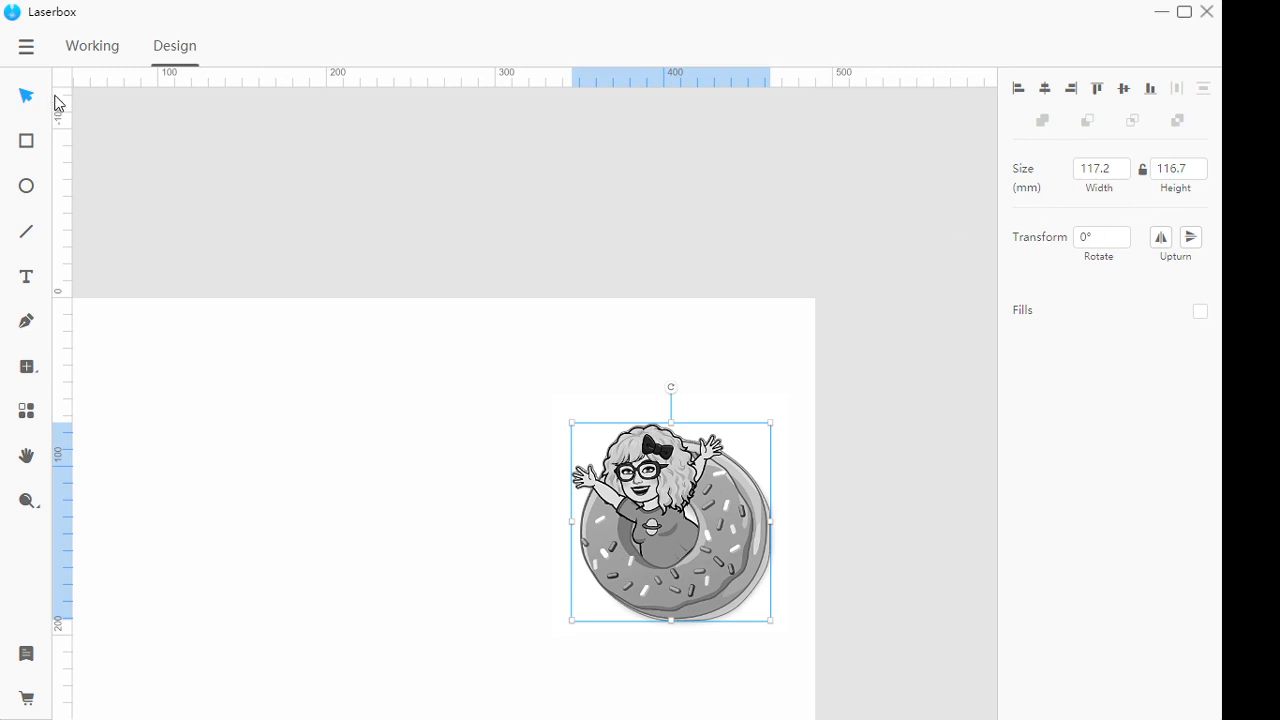
{"action": "left_click", "coordinate": [92, 46]}
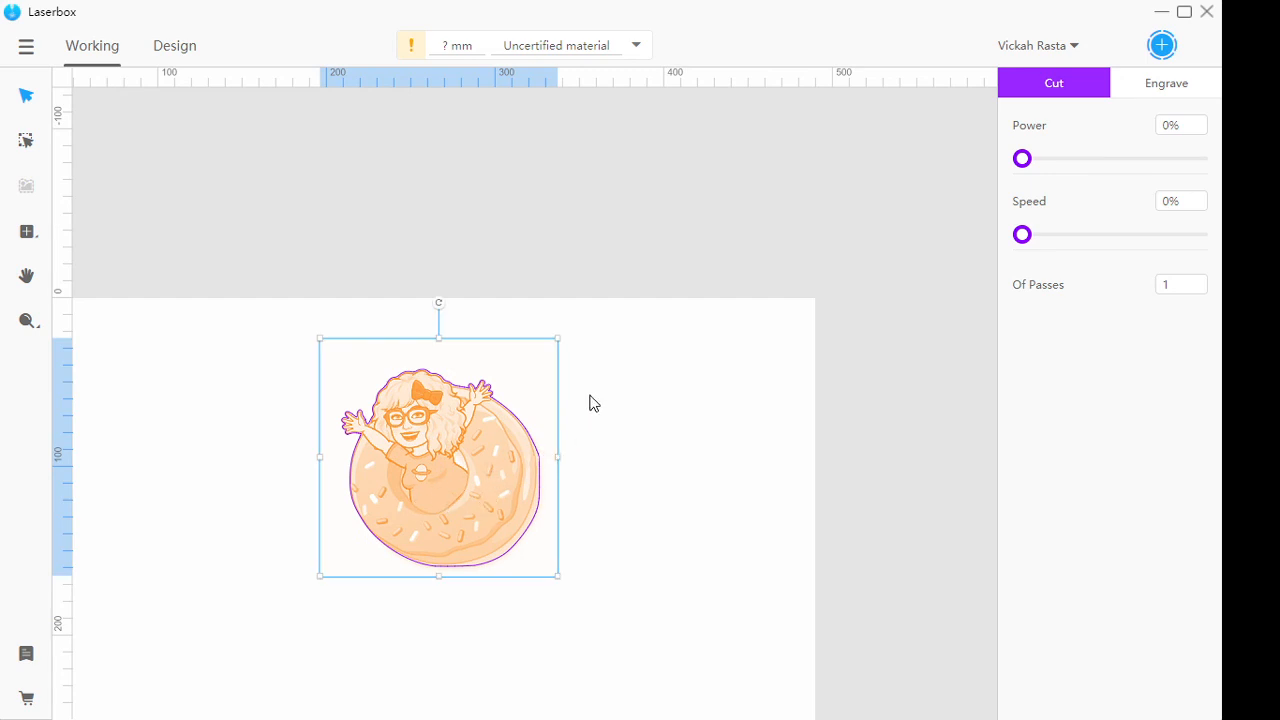
{"action": "mouse_move", "coordinate": [645, 392]}
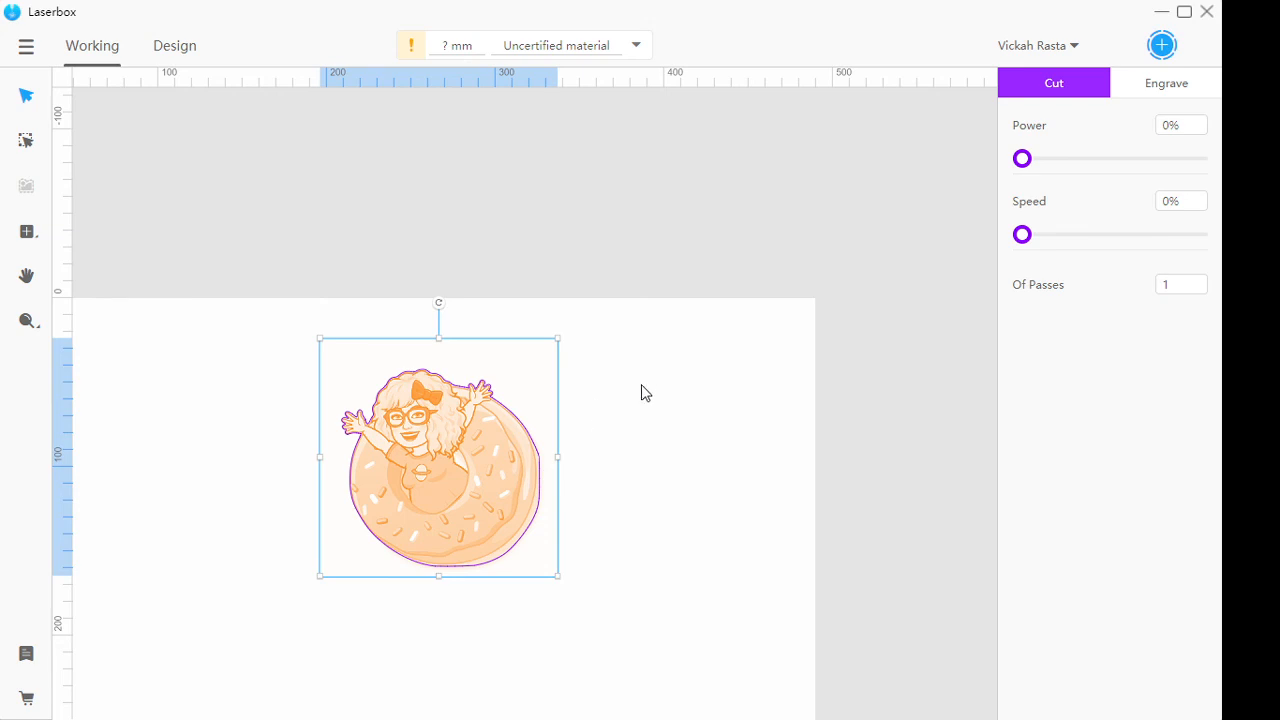